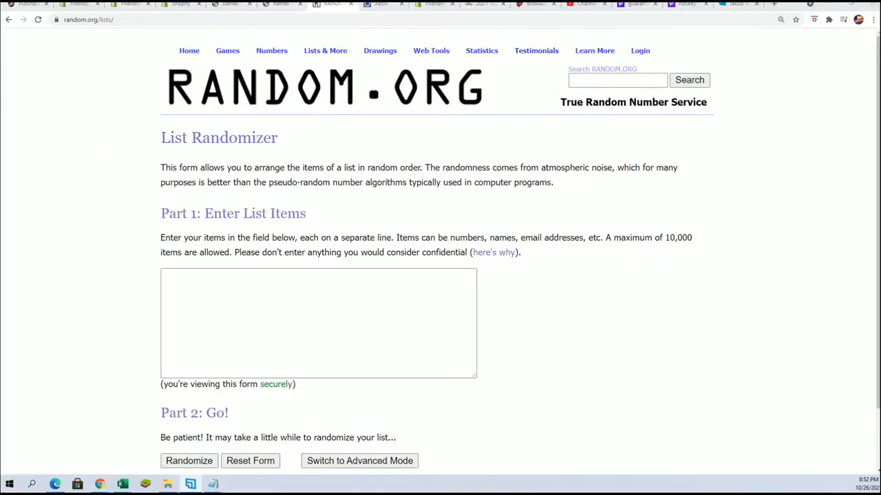
Copy the owner names from Notepad and bring up paste options in the RANDOM.ORG list field
left_click(124, 480)
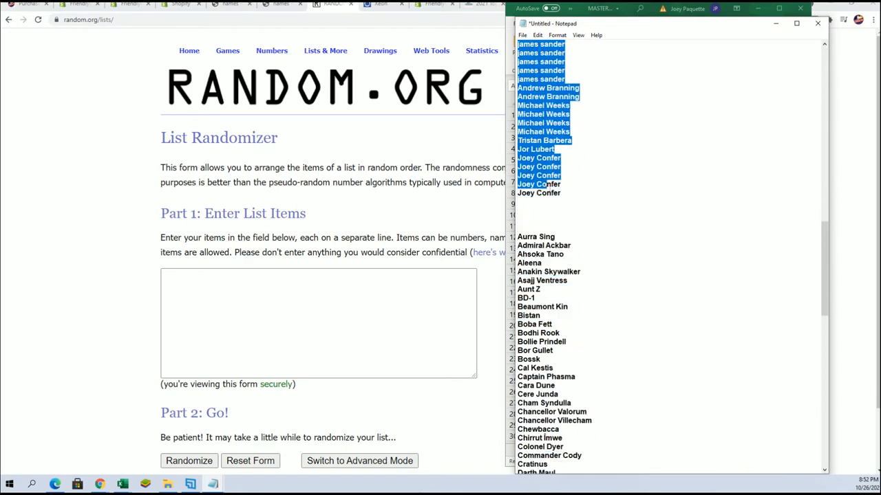
right_click(564, 196)
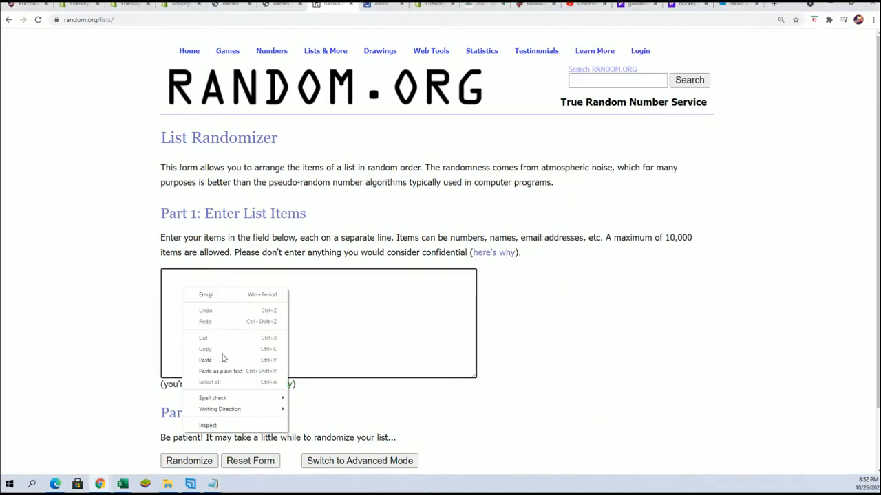
Paste the 105 owner names, randomize them, and reshuffle repeatedly until seven randomizations
left_click(205, 360)
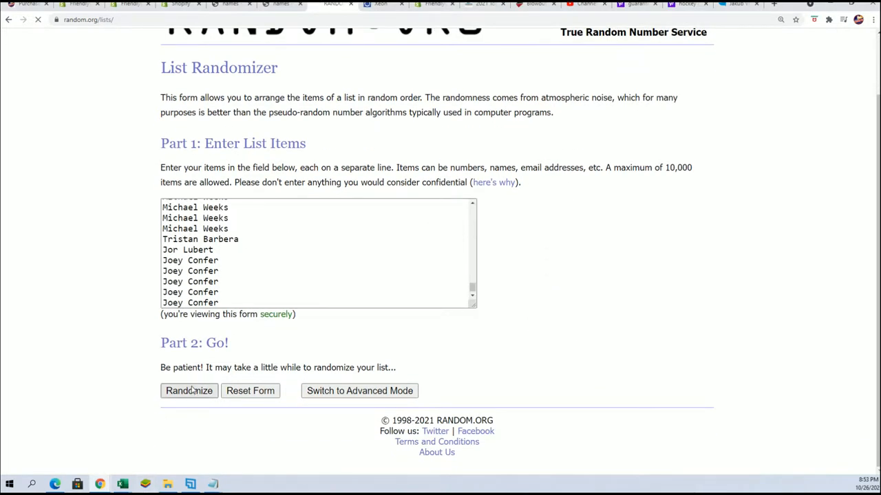
left_click(189, 391)
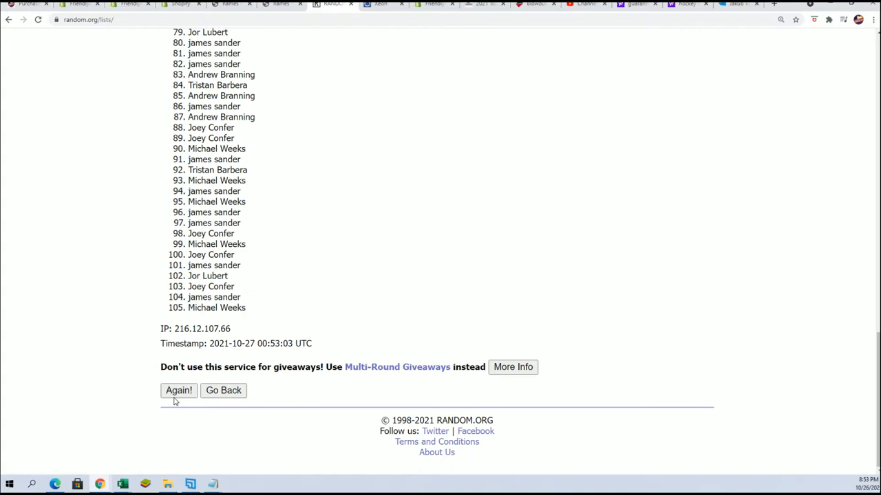
left_click(178, 391)
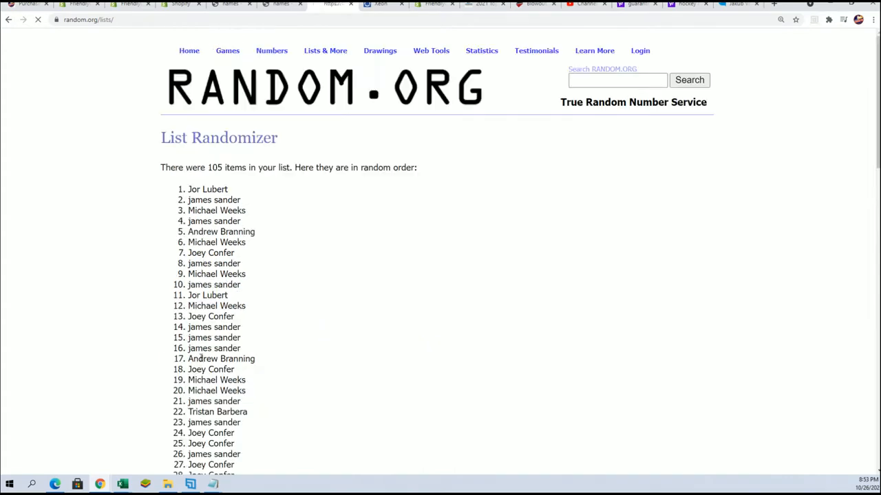
scroll("down", 3)
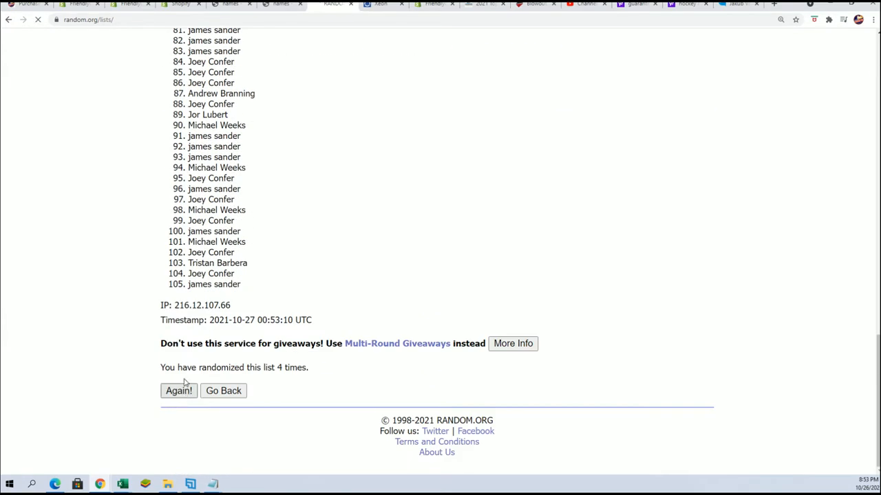
left_click(178, 391)
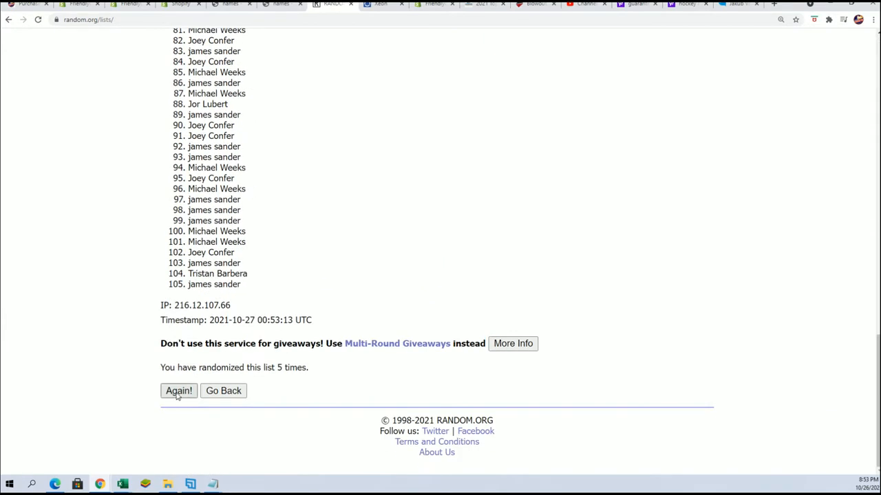
left_click(178, 391)
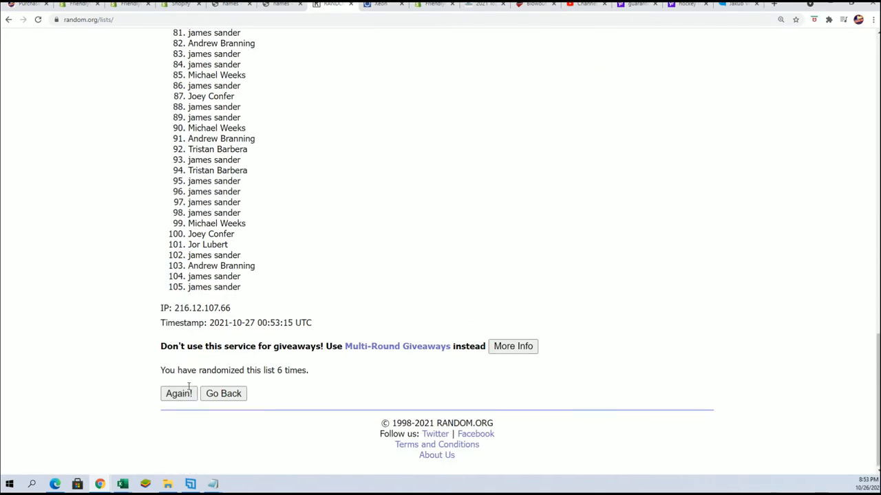
left_click(178, 393)
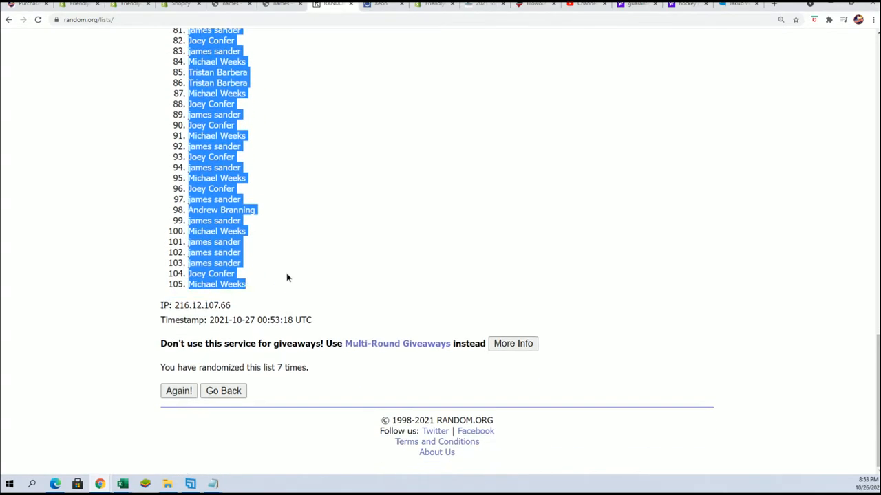
mouse_move(244, 273)
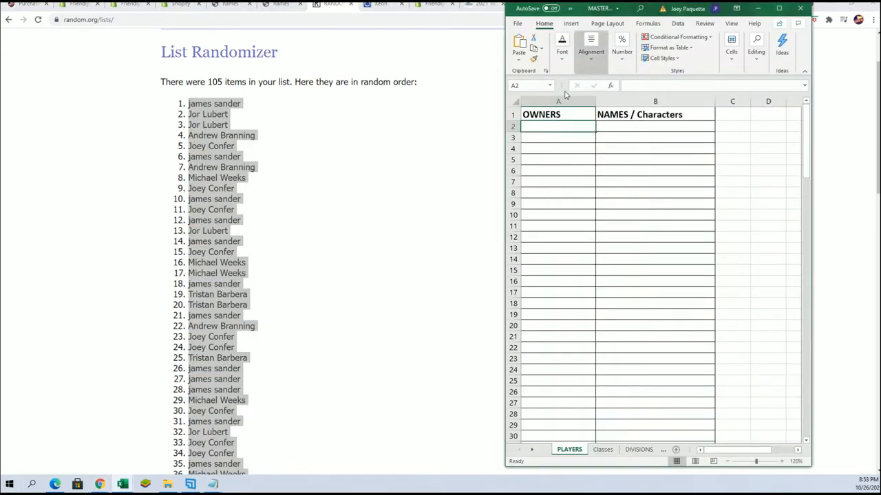
Paste the shuffled owner names into A2 of PLAYERS as unformatted text
right_click(558, 126)
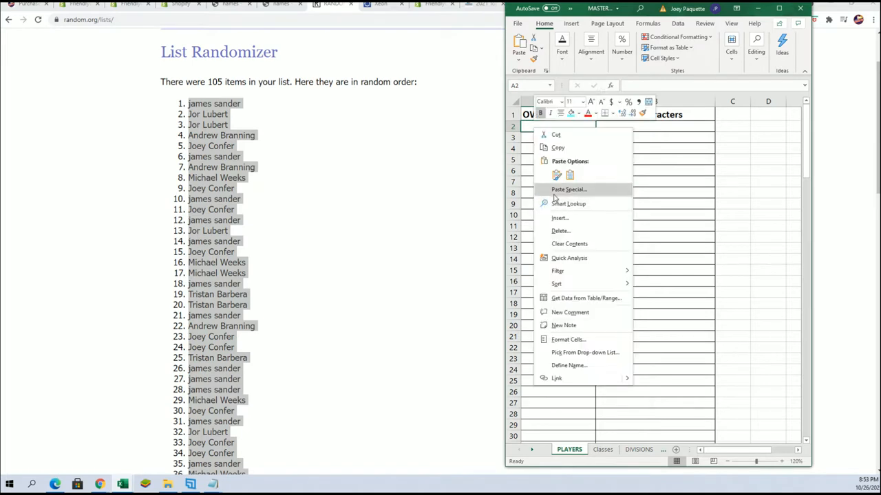
left_click(569, 189)
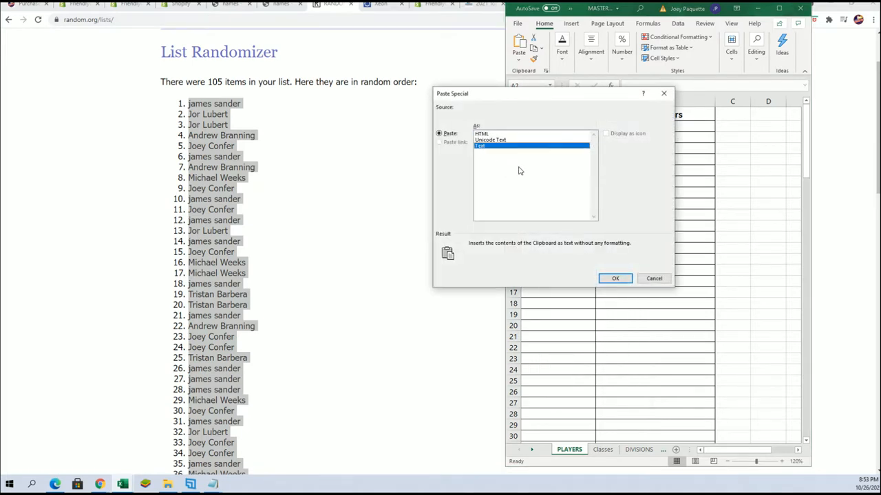
left_click(615, 278)
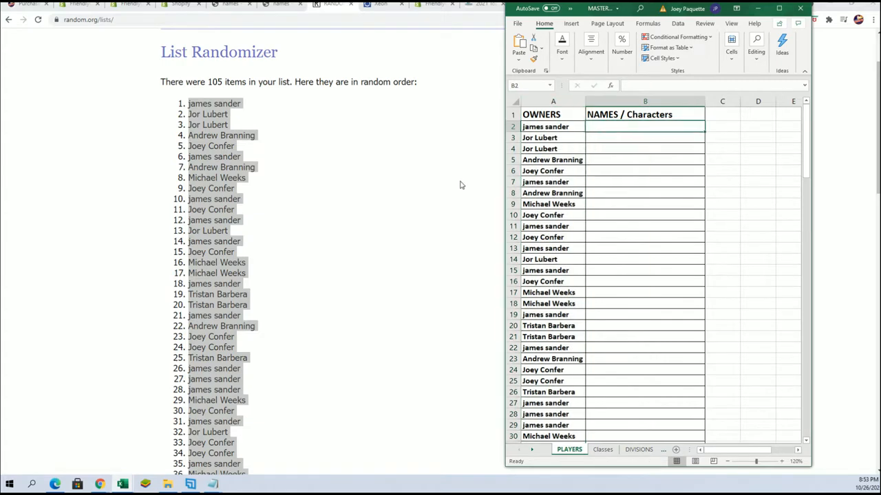
left_click(325, 50)
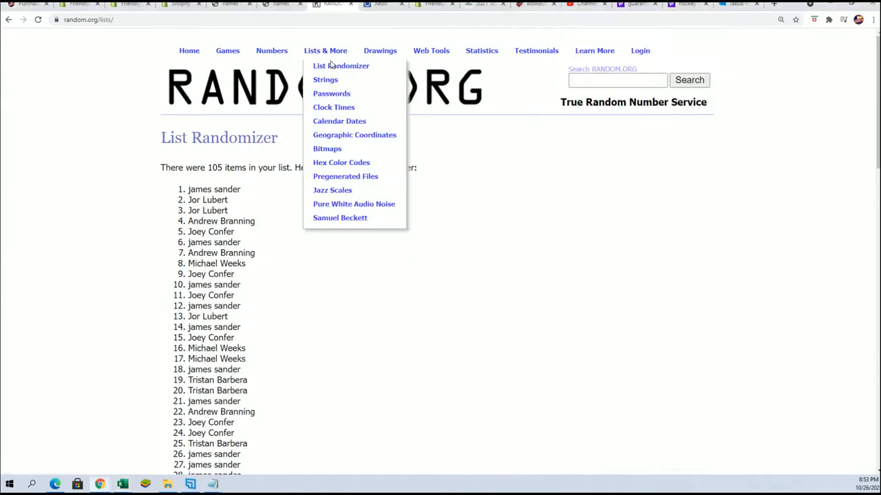
Open a fresh List Randomizer form for the Star Wars character names
left_click(340, 65)
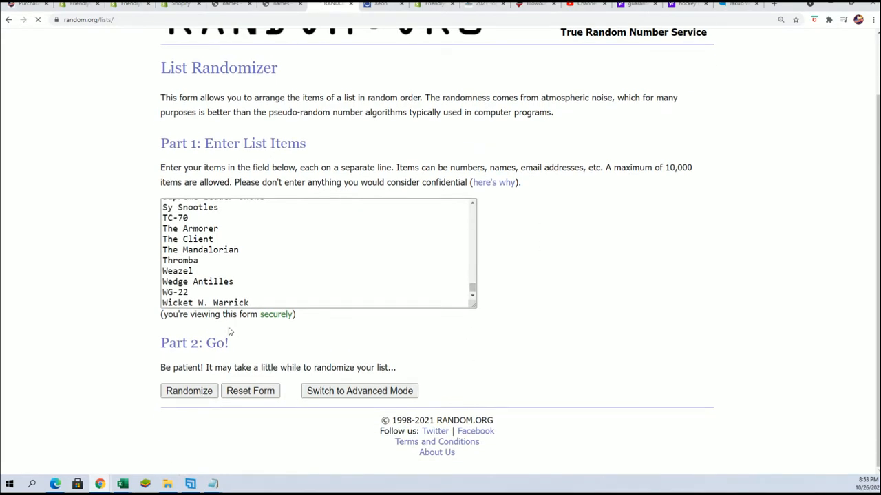
Randomize the 105 character names and reshuffle them four more times
left_click(188, 391)
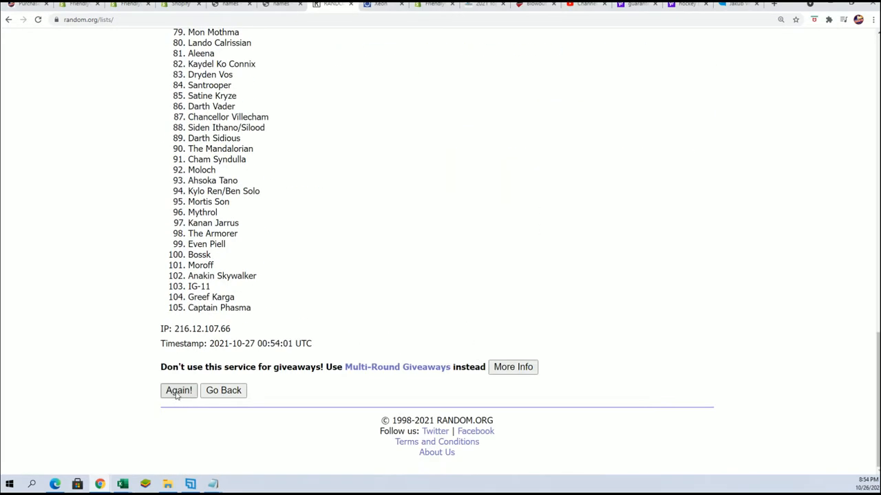
left_click(178, 391)
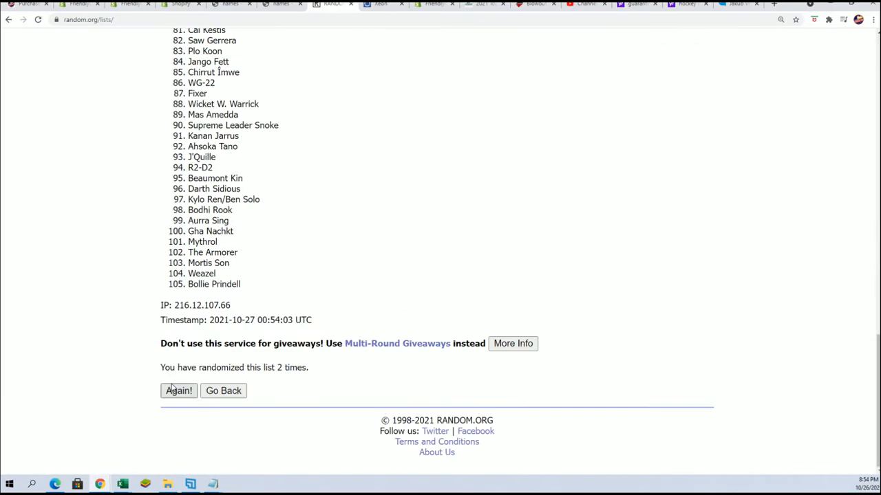
left_click(178, 391)
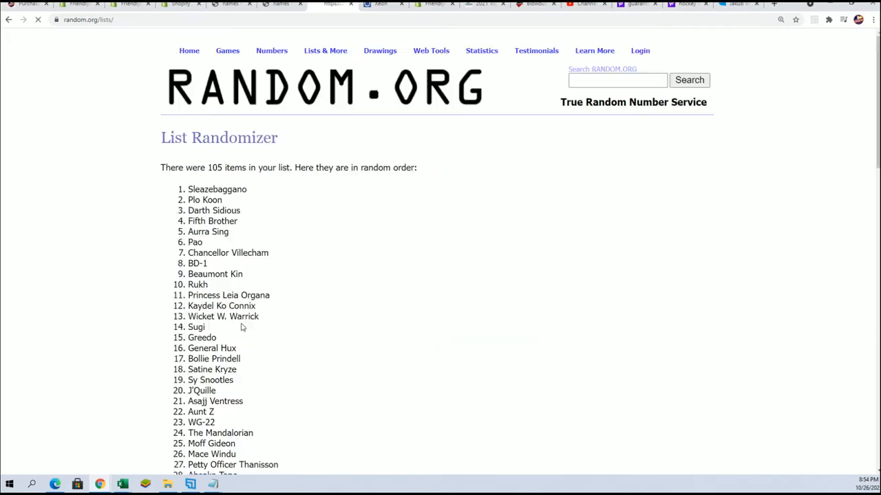
scroll("down", 3)
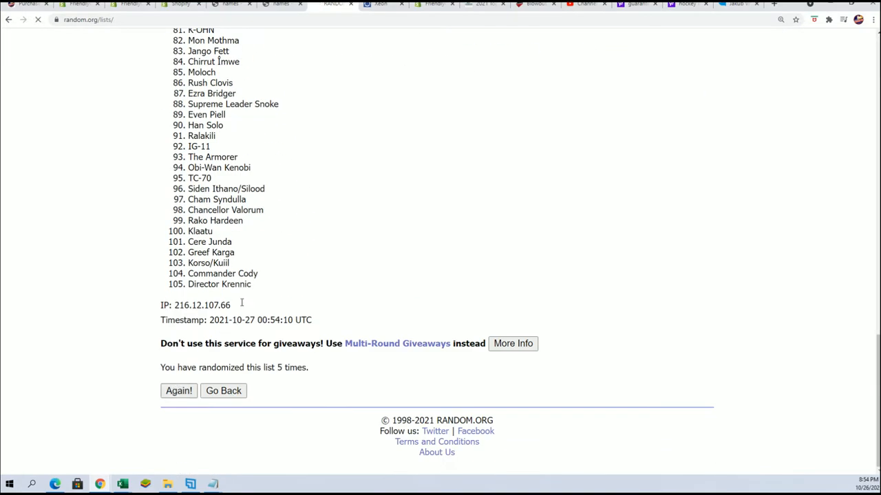
left_click(178, 391)
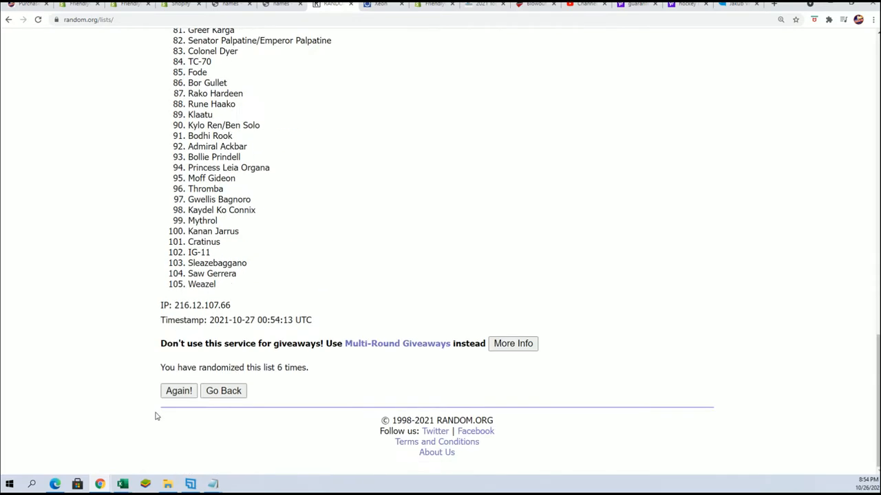
left_click(179, 391)
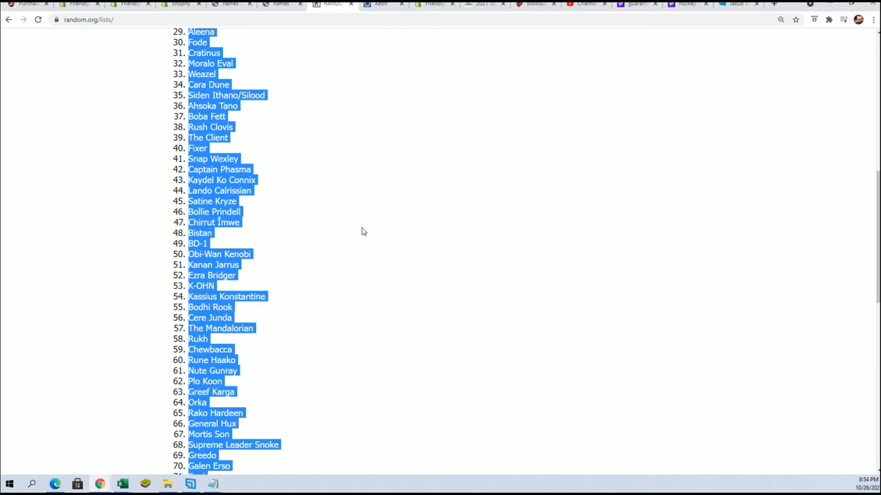
scroll("up", 3)
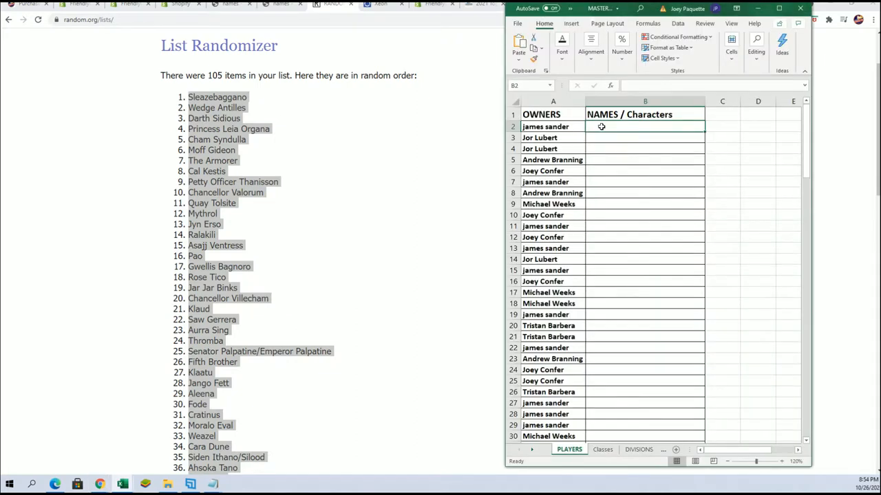
right_click(601, 127)
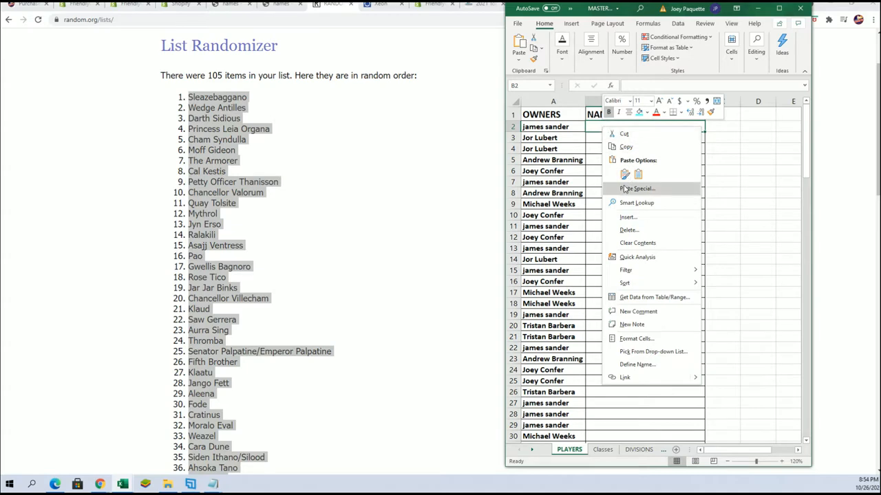
left_click(636, 188)
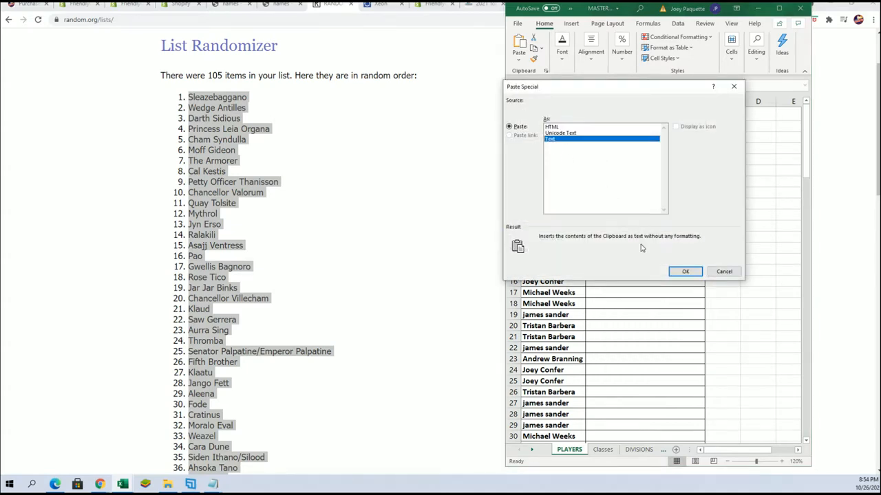
left_click(685, 271)
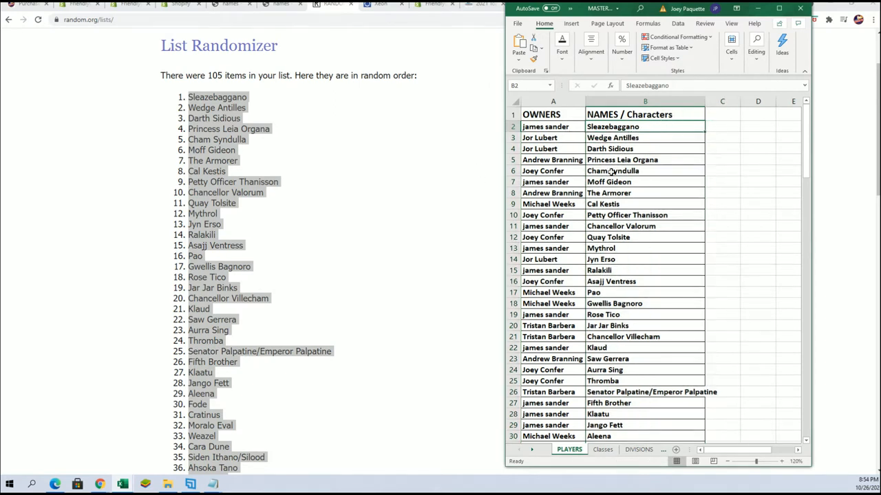
left_click(644, 160)
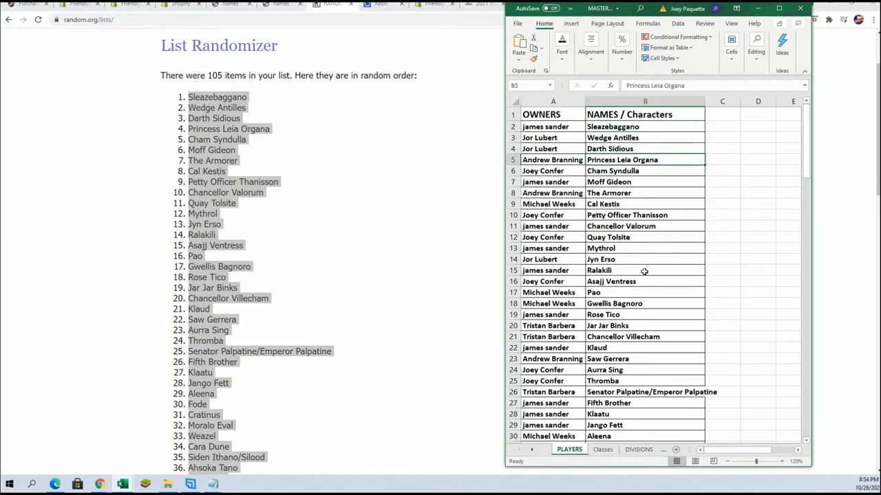
scroll("down", 3)
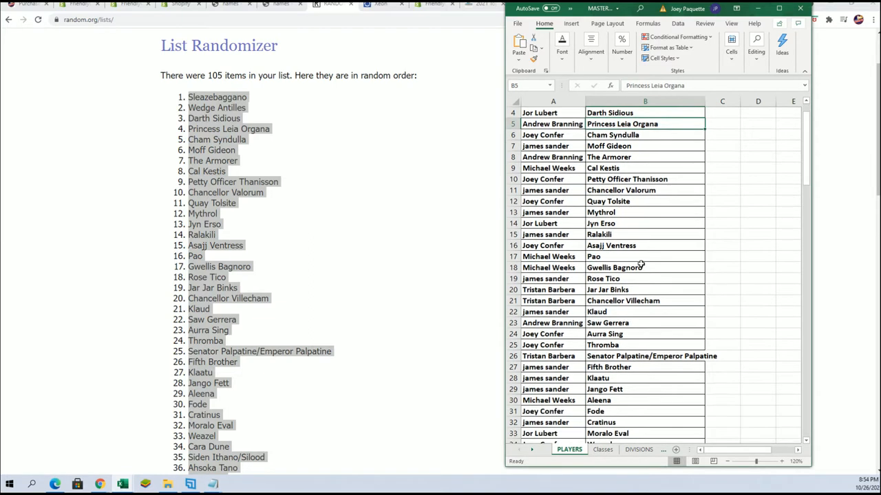
left_click(645, 222)
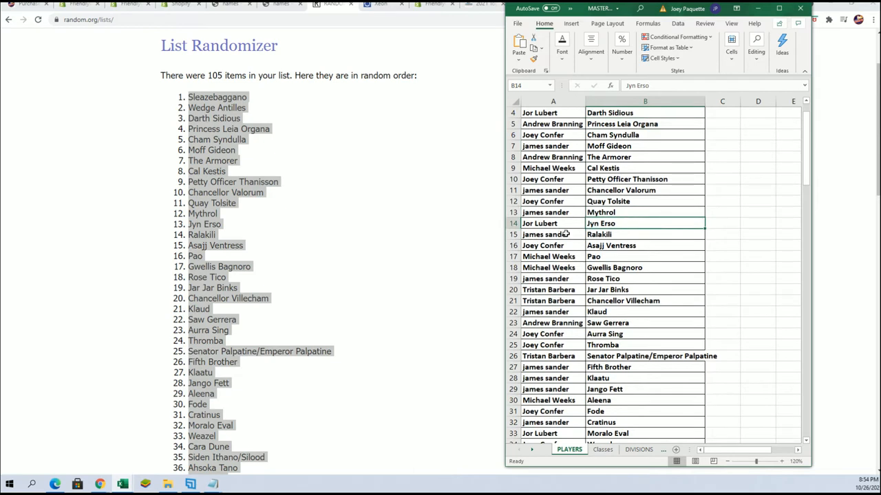
mouse_move(570, 227)
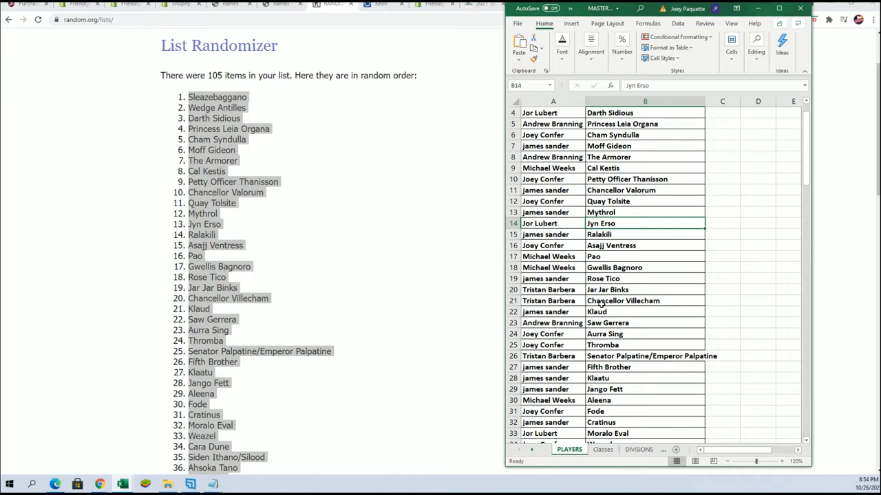
scroll("down", 3)
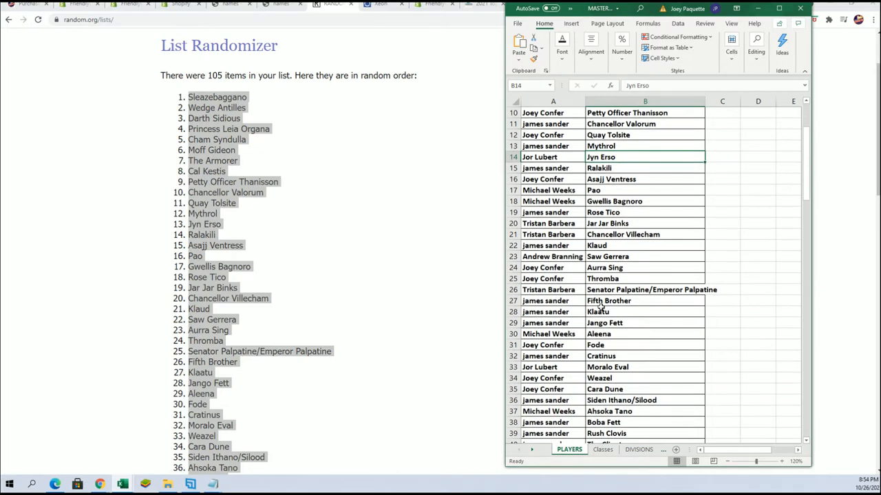
scroll("down", 3)
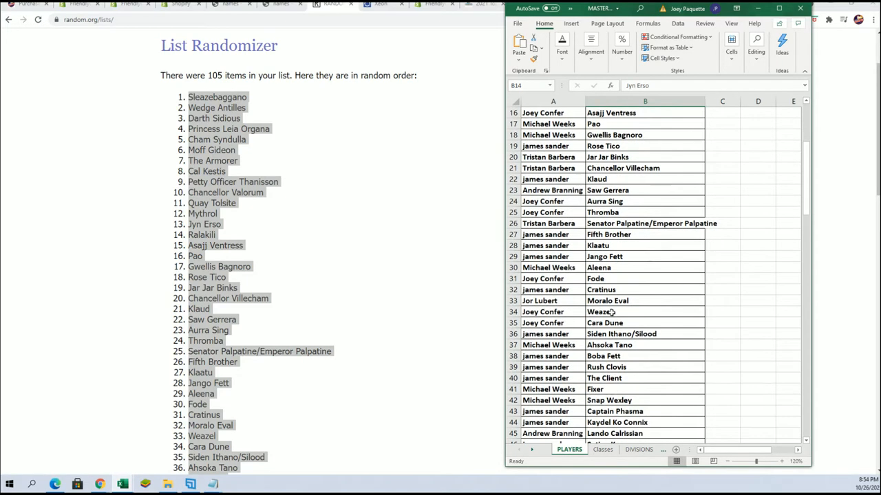
scroll("down", 3)
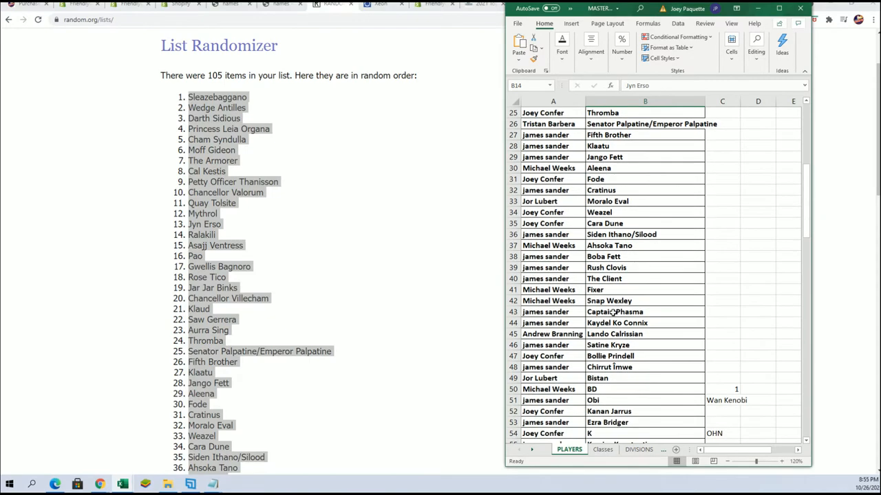
scroll("down", 3)
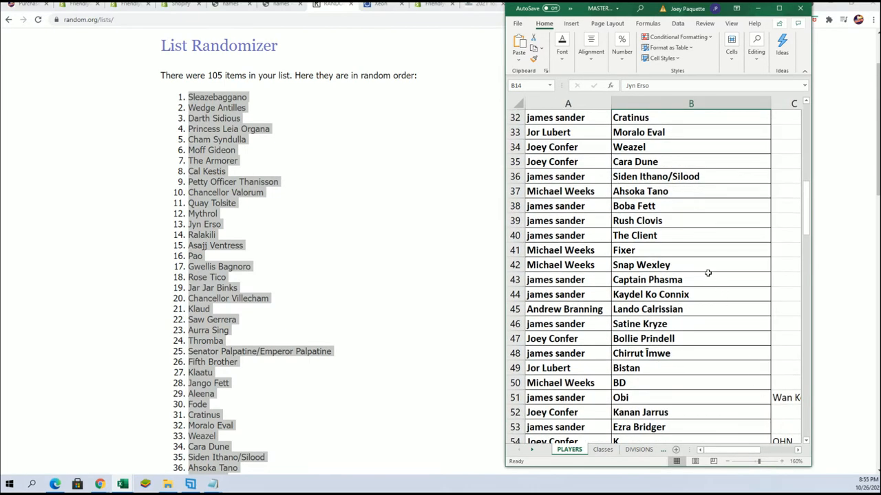
scroll("down", 3)
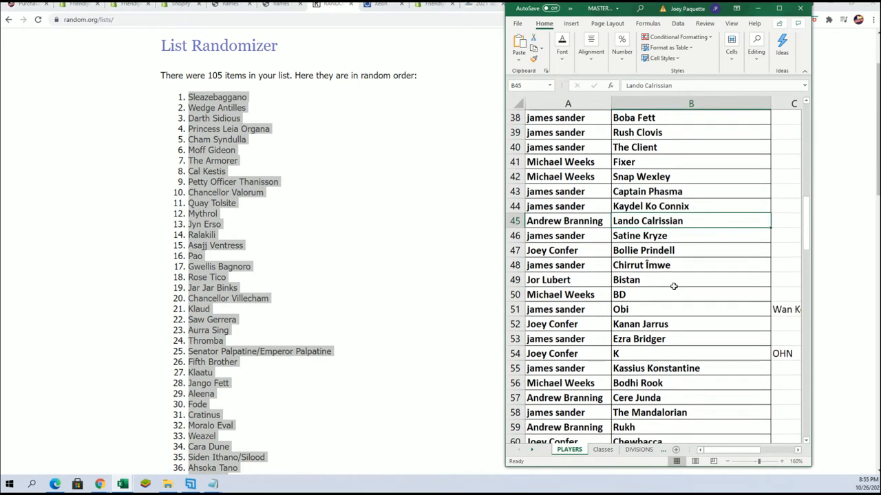
scroll("down", 3)
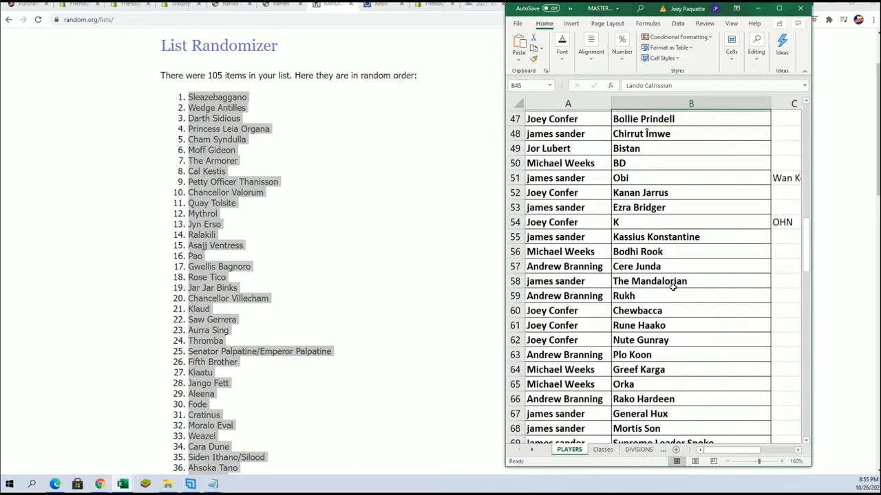
scroll("down", 3)
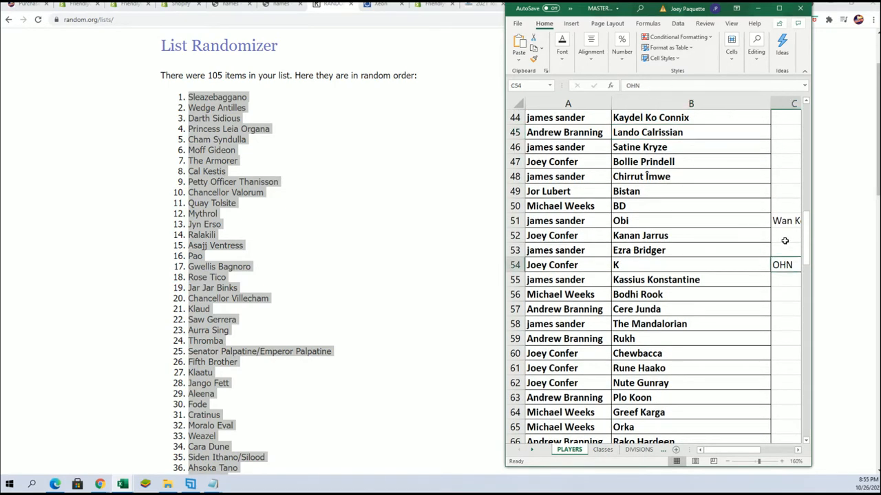
left_click(788, 220)
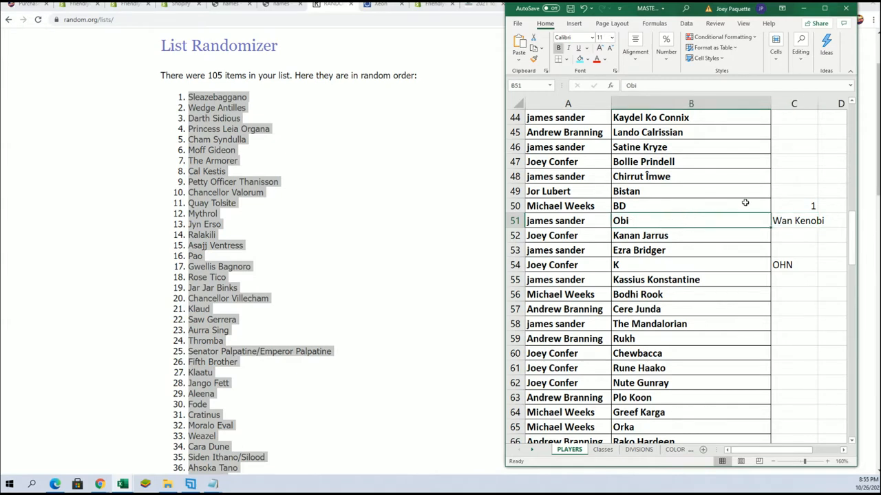
scroll("down", 3)
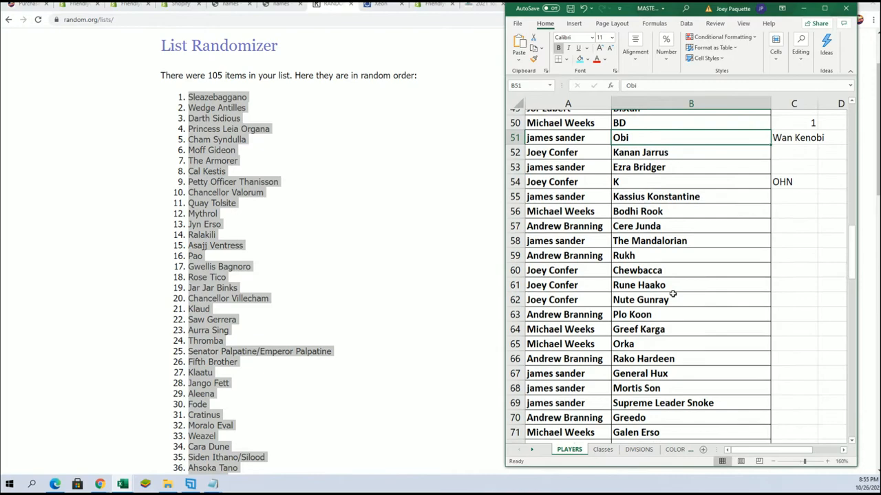
scroll("down", 3)
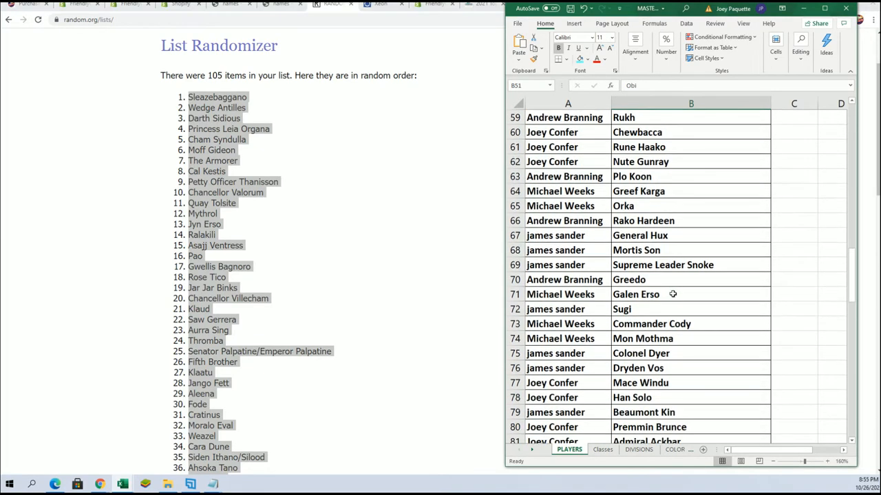
scroll("down", 3)
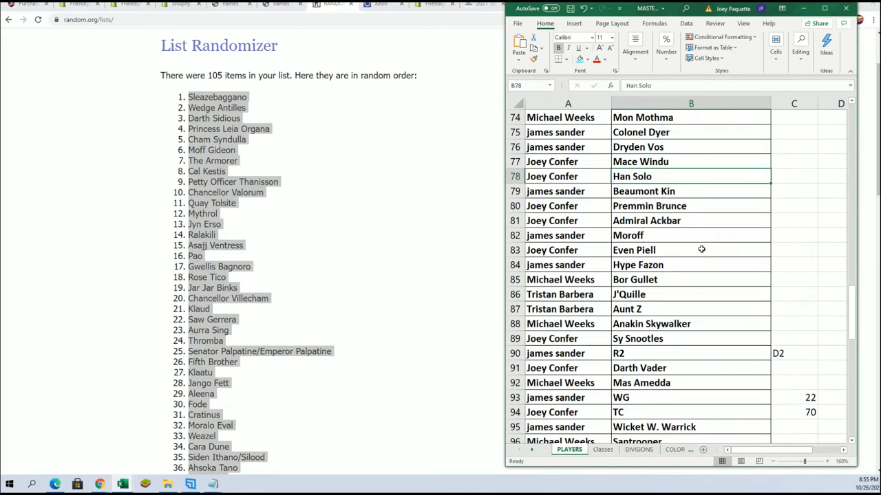
scroll("down", 3)
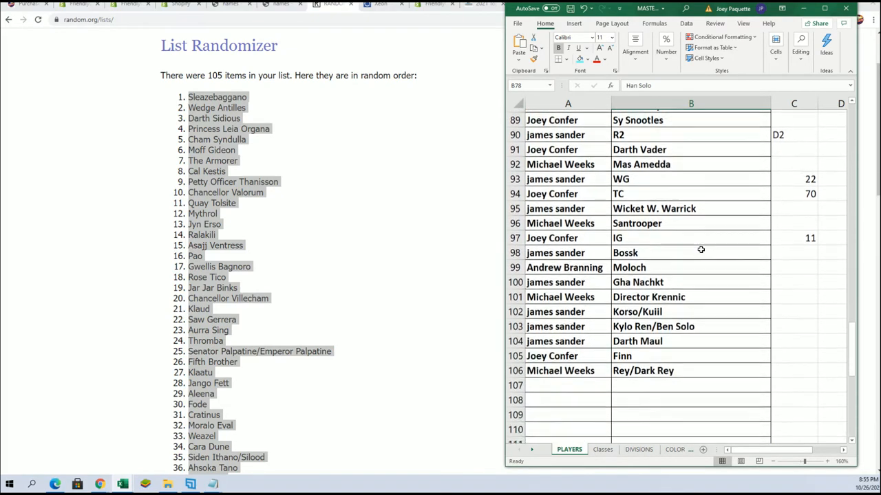
scroll("up", 3)
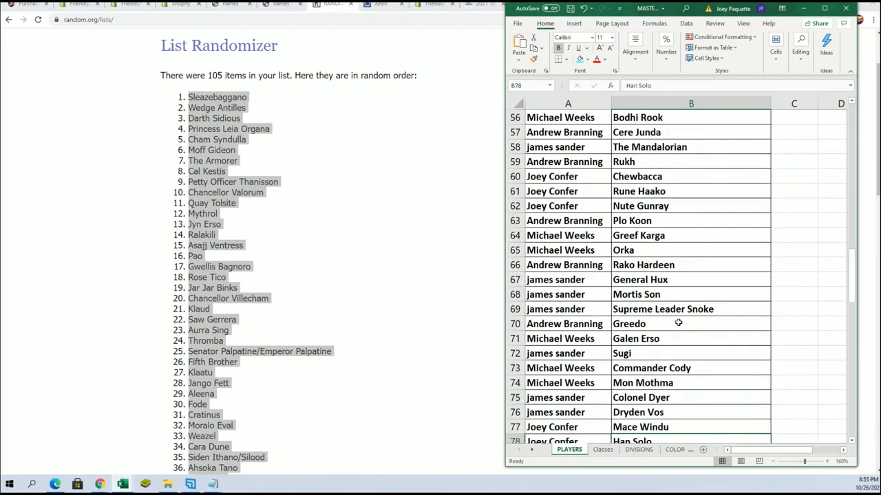
scroll("down", 3)
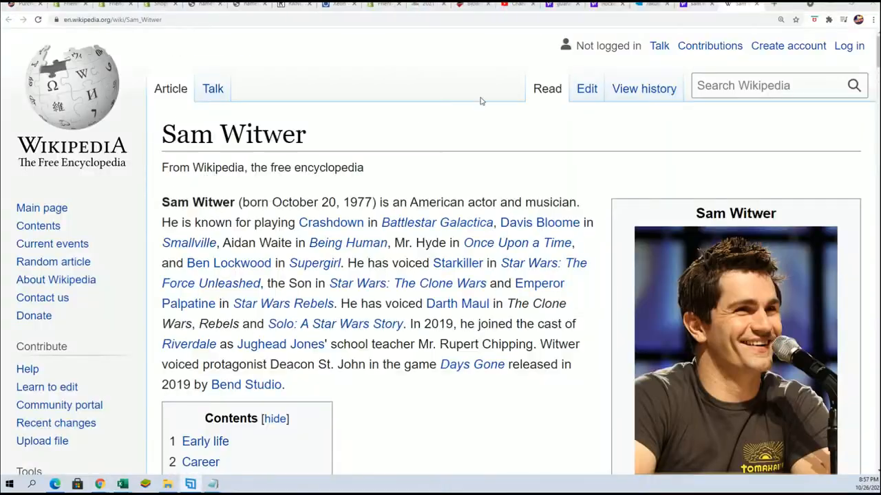
Highlight 'Starkiller in Star Wars' in the Sam Witwer article's intro paragraph
scroll("down", 3)
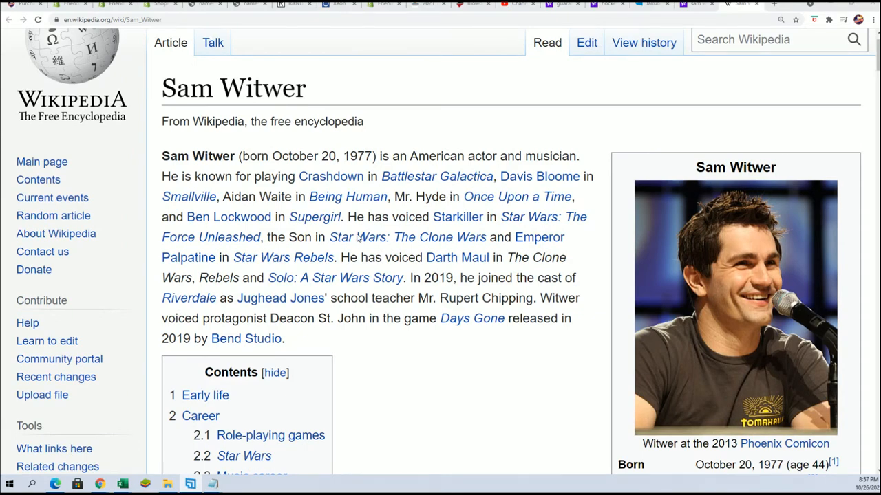
mouse_move(329, 208)
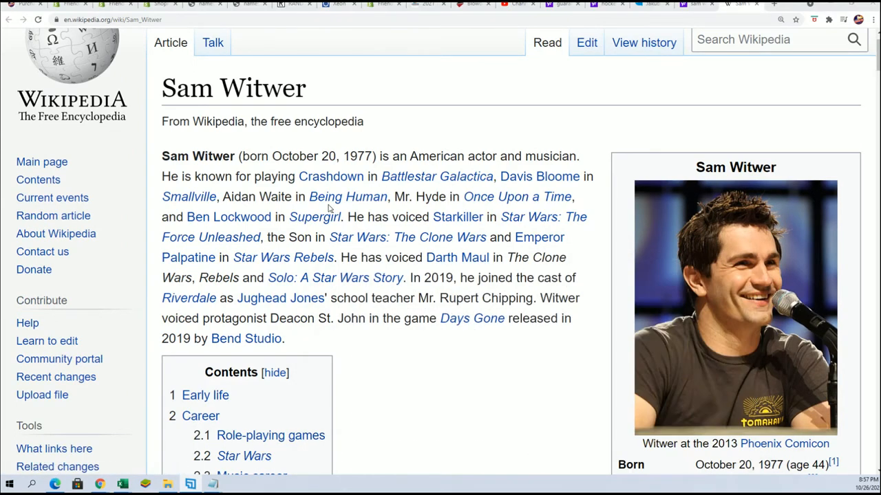
mouse_move(439, 181)
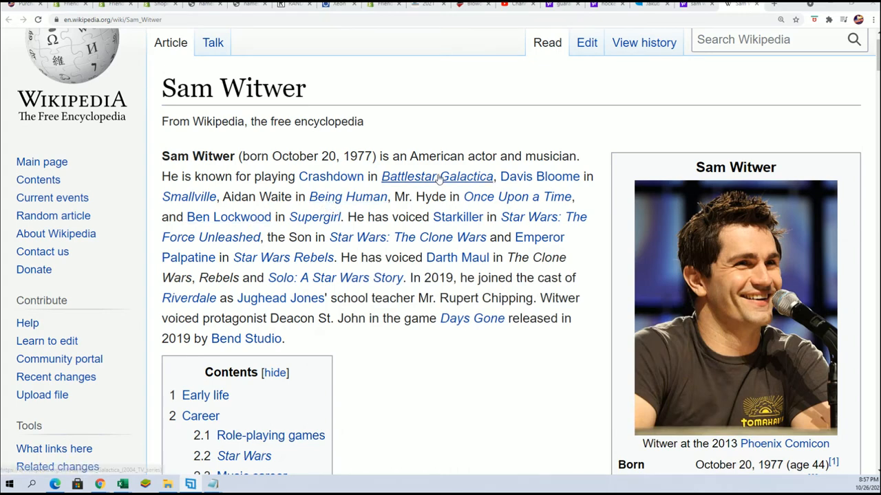
scroll("down", 3)
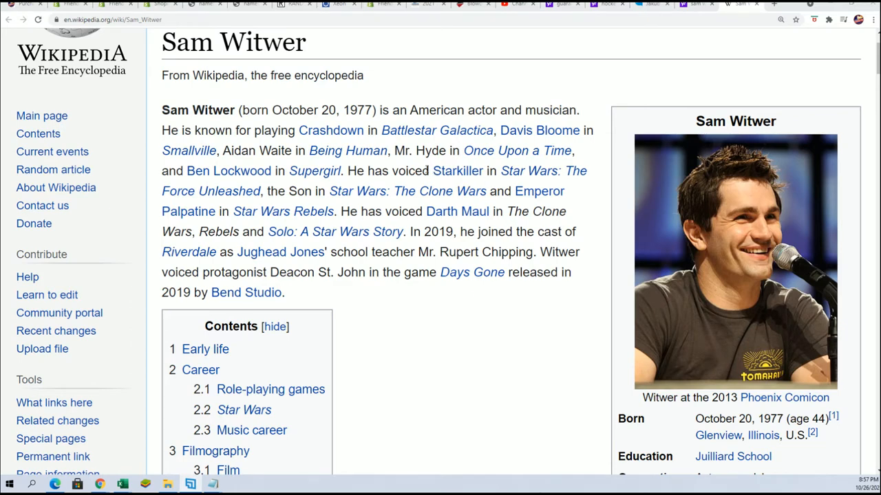
left_click_drag(433, 171, 511, 170)
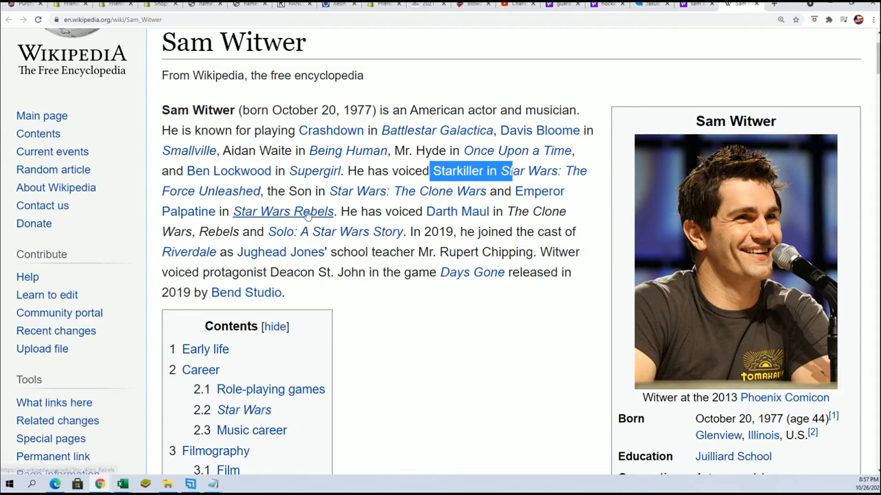
mouse_move(314, 233)
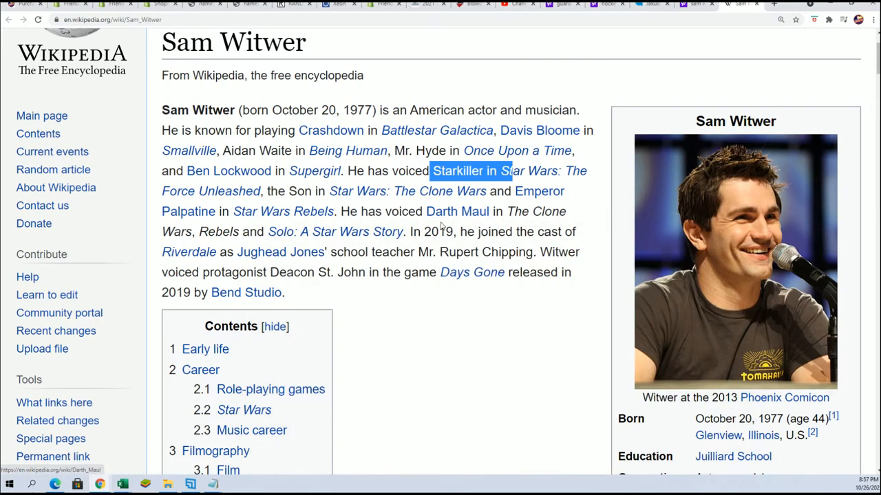
mouse_move(477, 315)
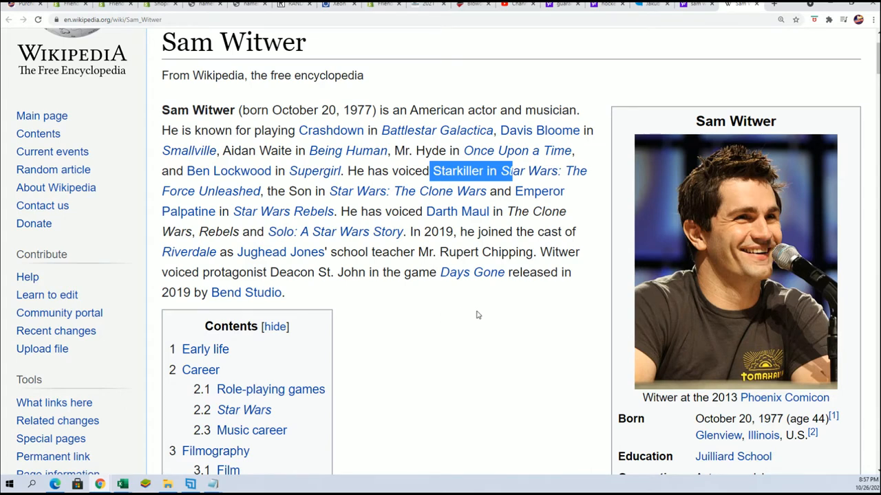
mouse_move(475, 317)
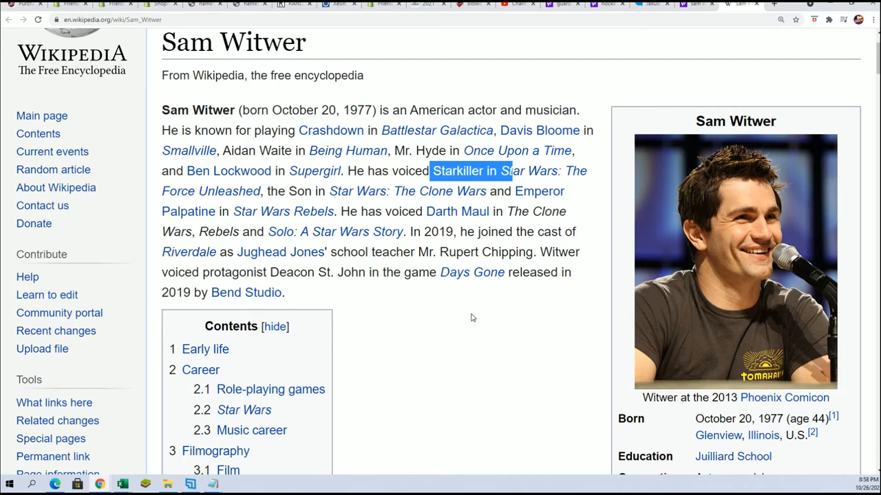
scroll("down", 3)
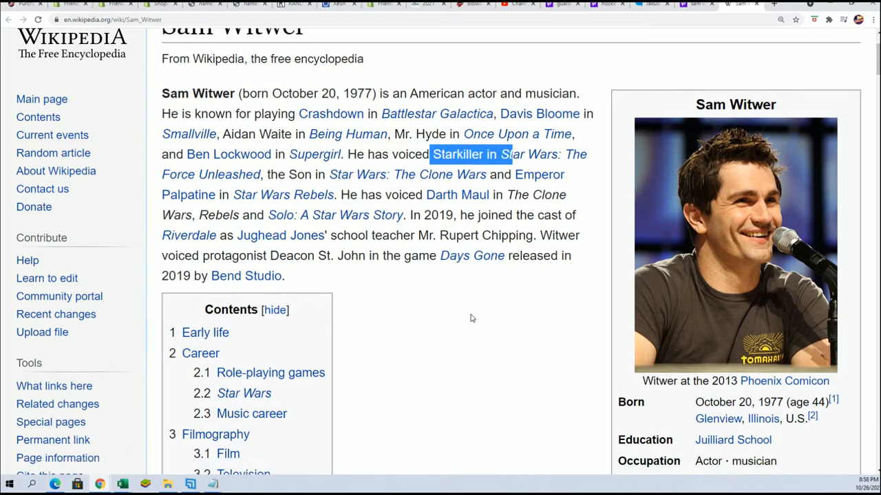
scroll("down", 3)
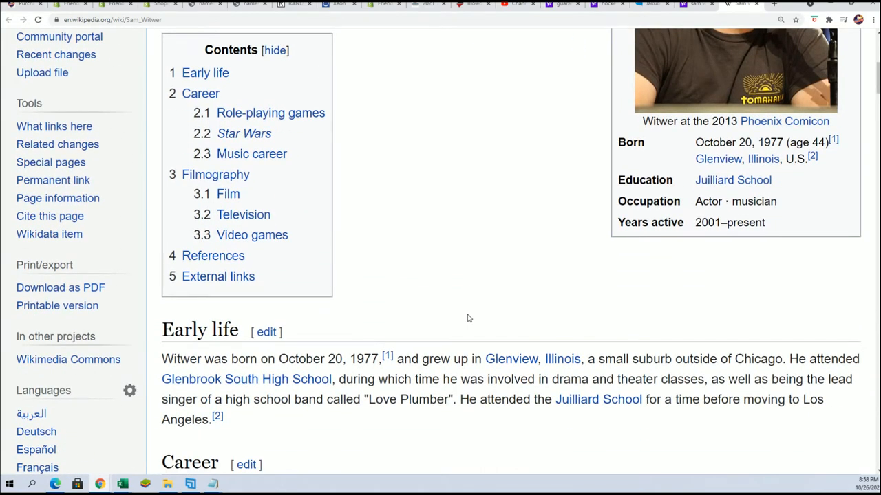
scroll("down", 3)
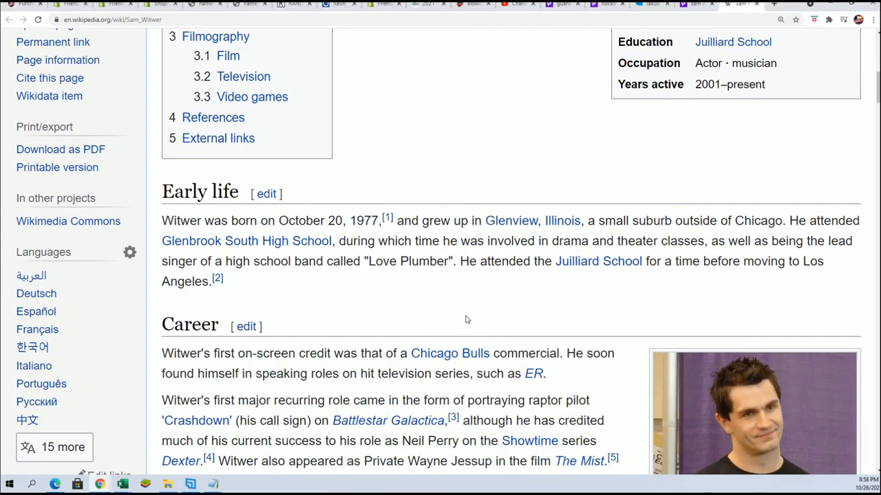
scroll("down", 3)
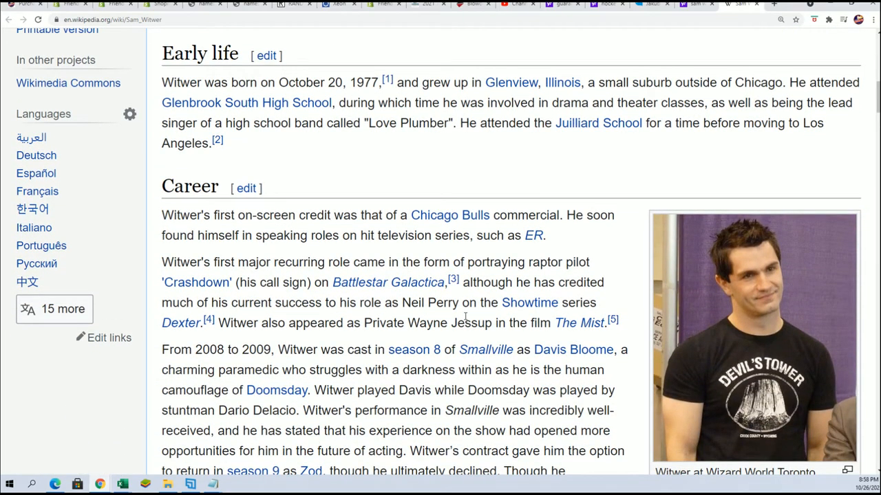
scroll("down", 3)
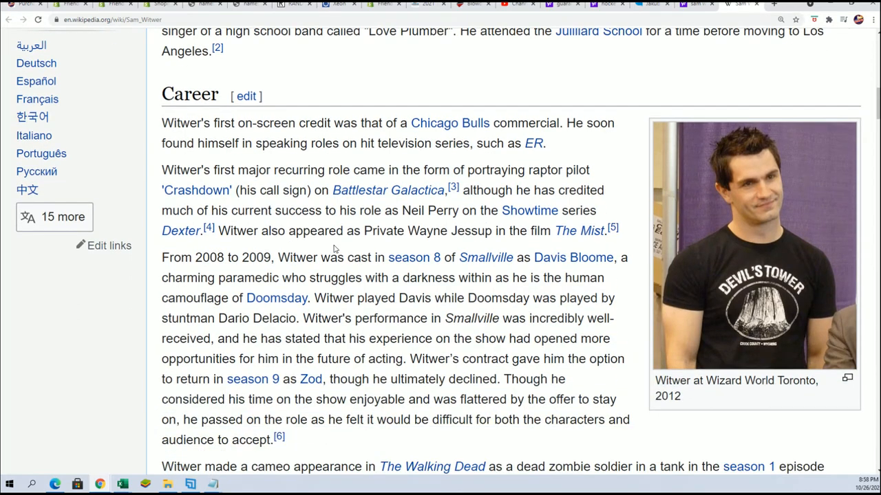
mouse_move(337, 121)
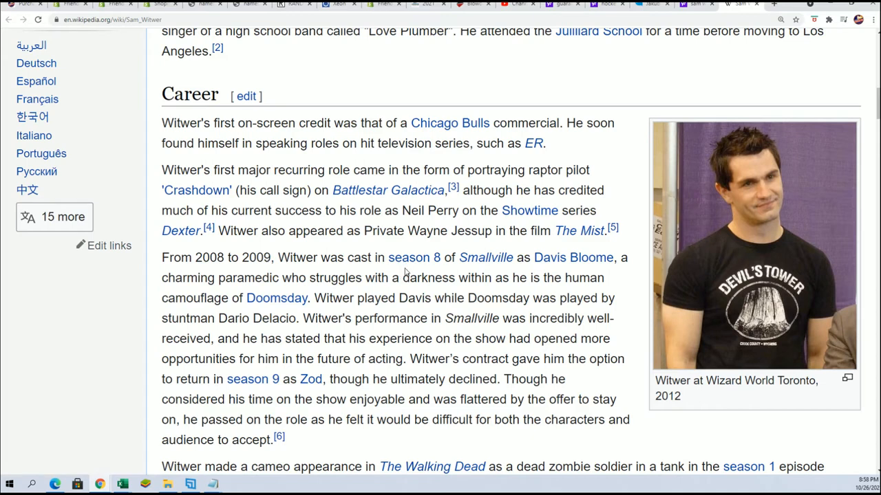
scroll("down", 3)
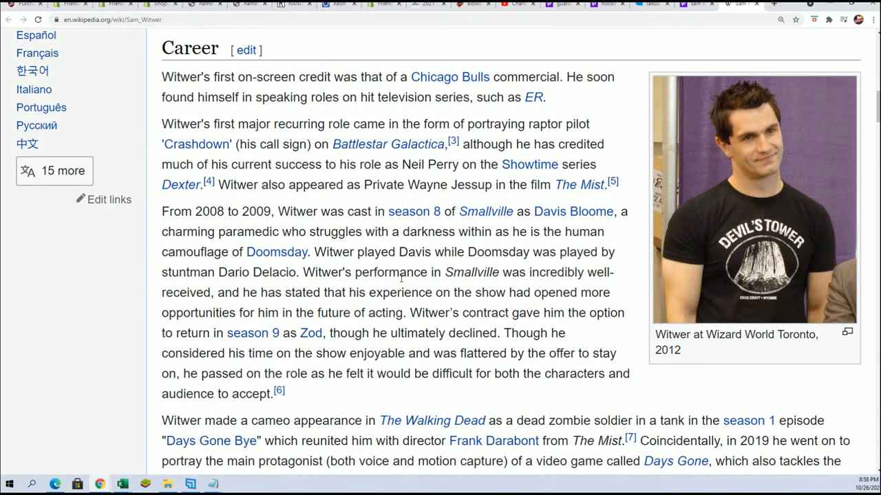
scroll("down", 3)
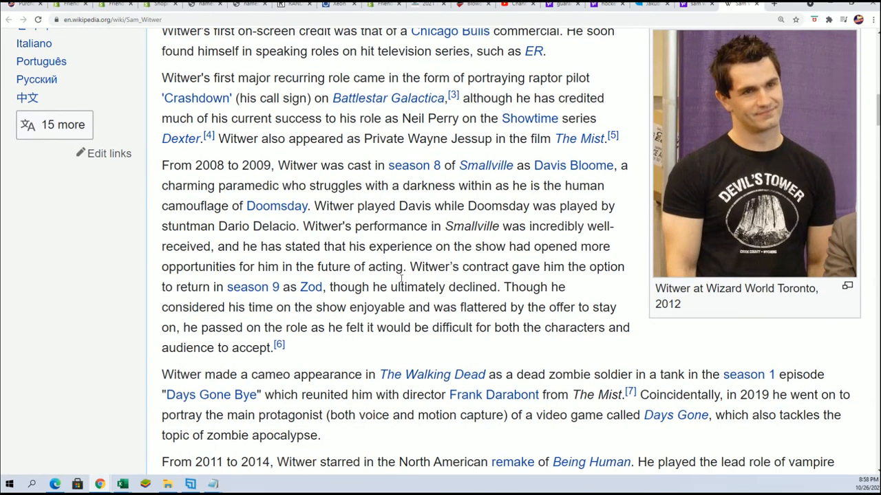
scroll("down", 3)
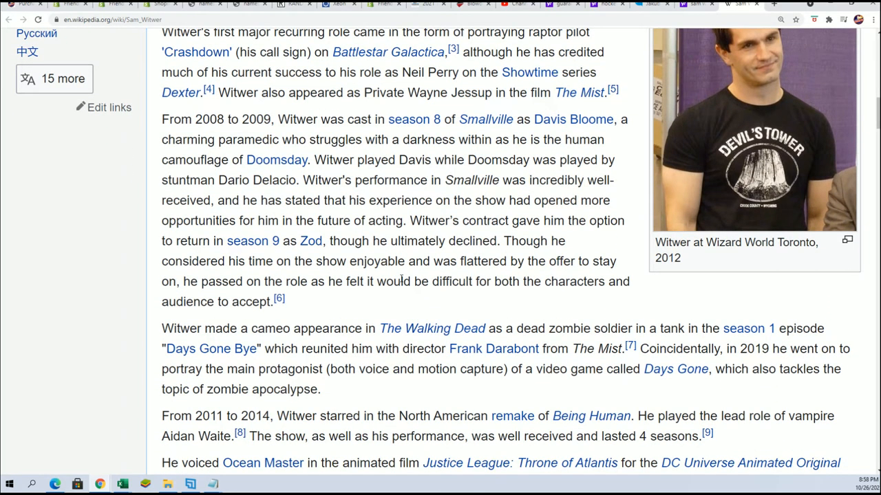
scroll("down", 3)
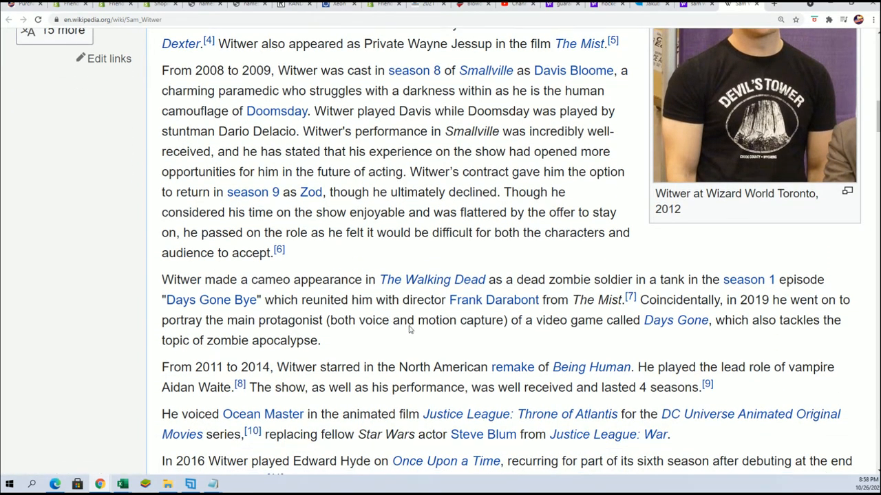
scroll("down", 3)
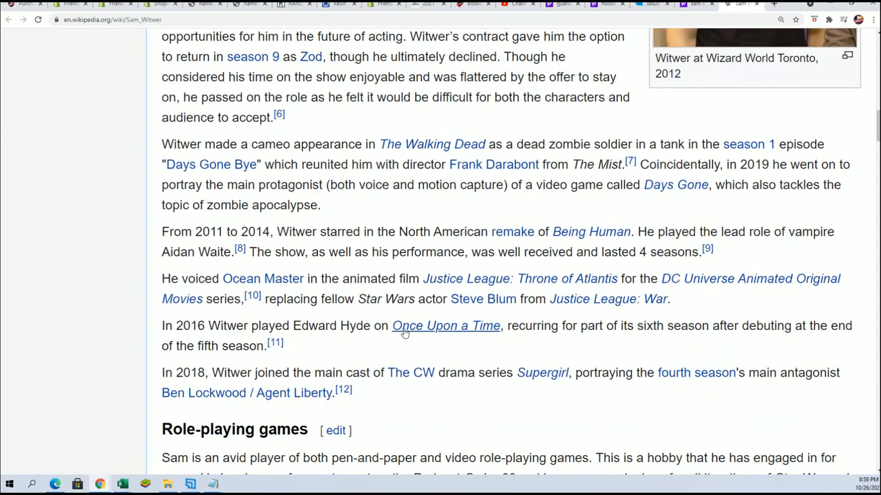
mouse_move(421, 301)
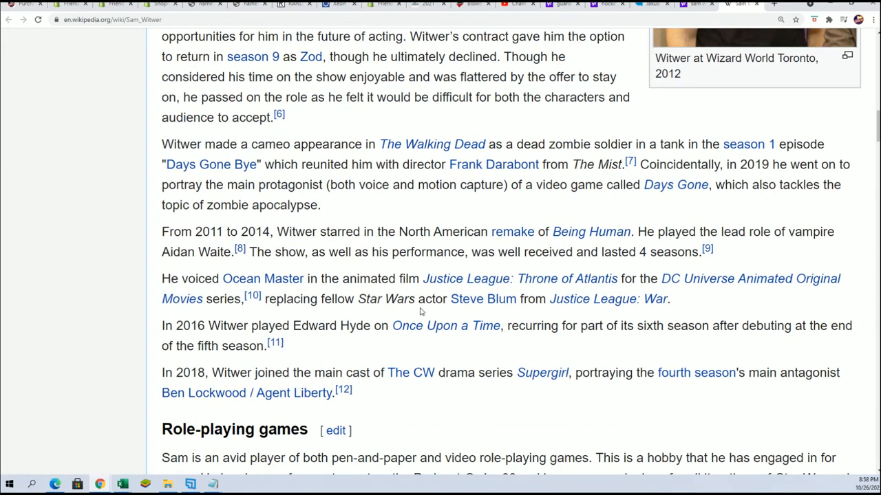